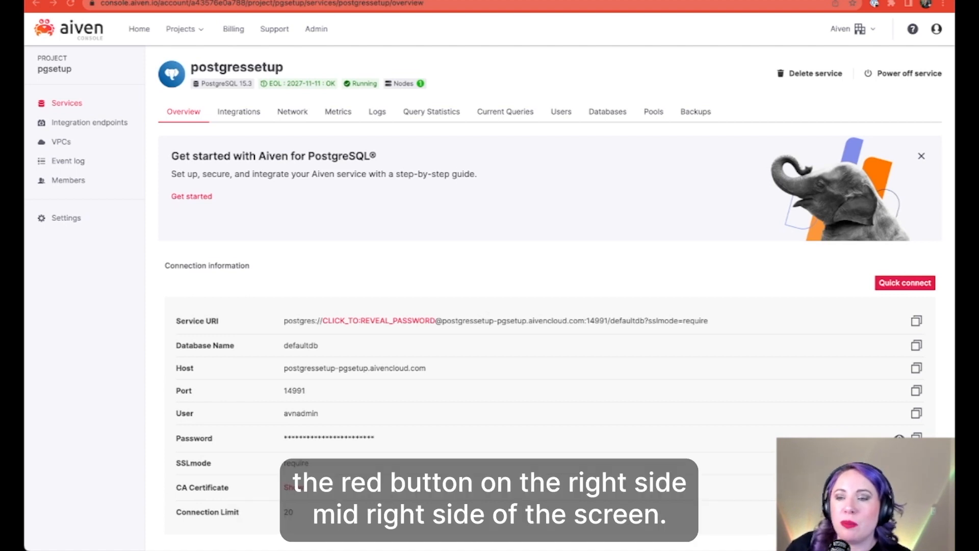
mouse_move(856, 261)
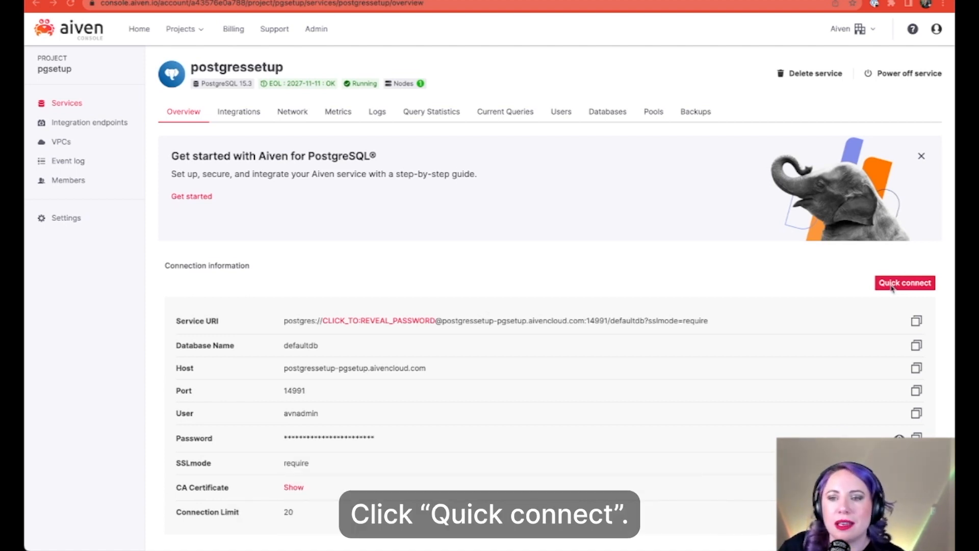
Show the Quick connect instructions for postgressetup using the pgAdmin connection method.
click(903, 282)
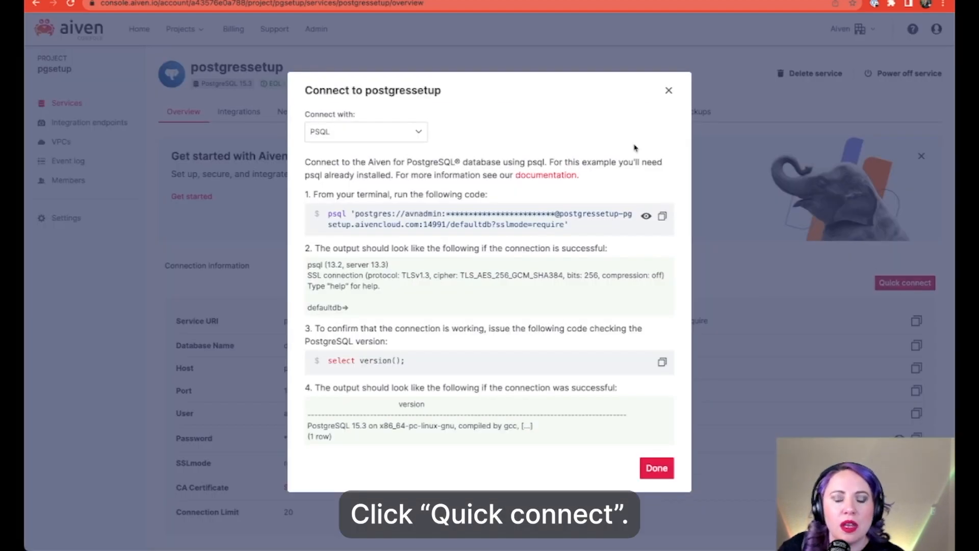
mouse_move(512, 117)
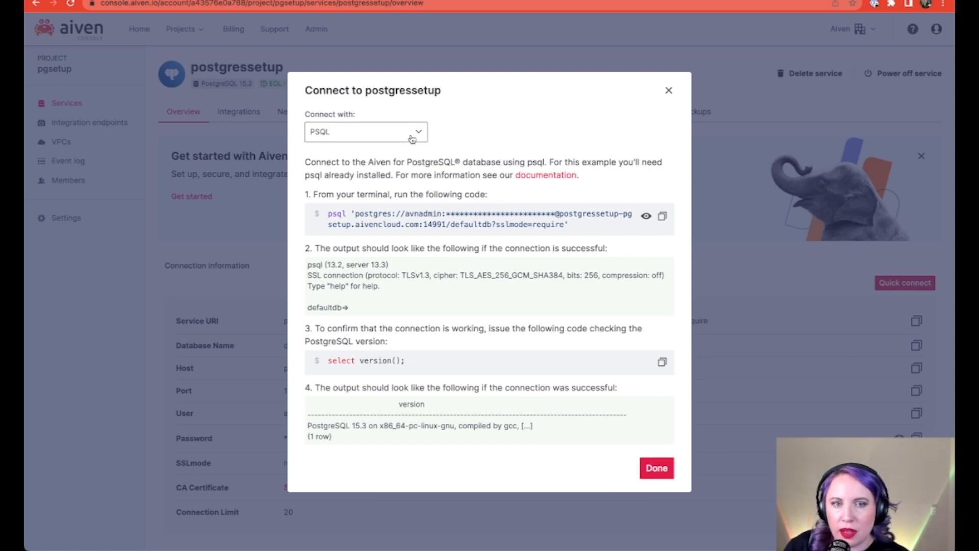
click(367, 131)
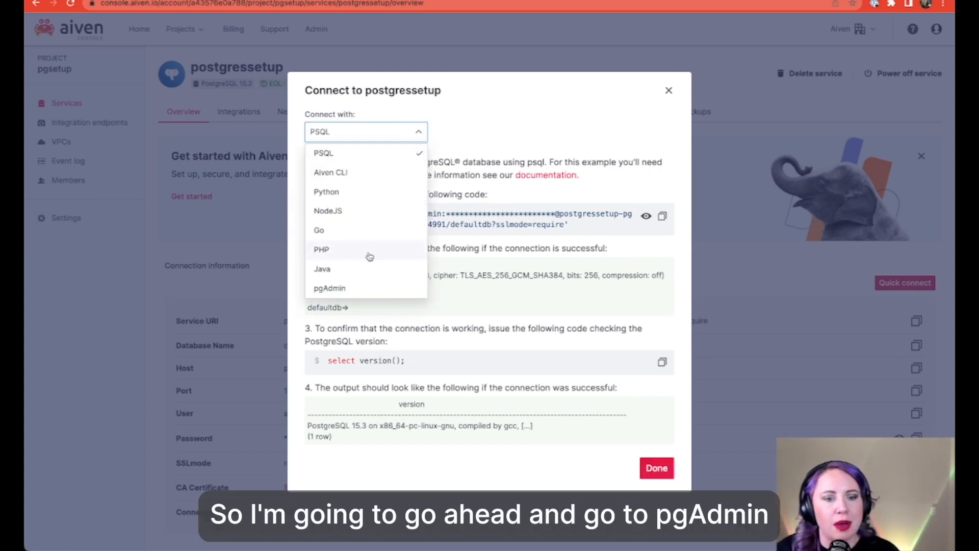
mouse_move(328, 288)
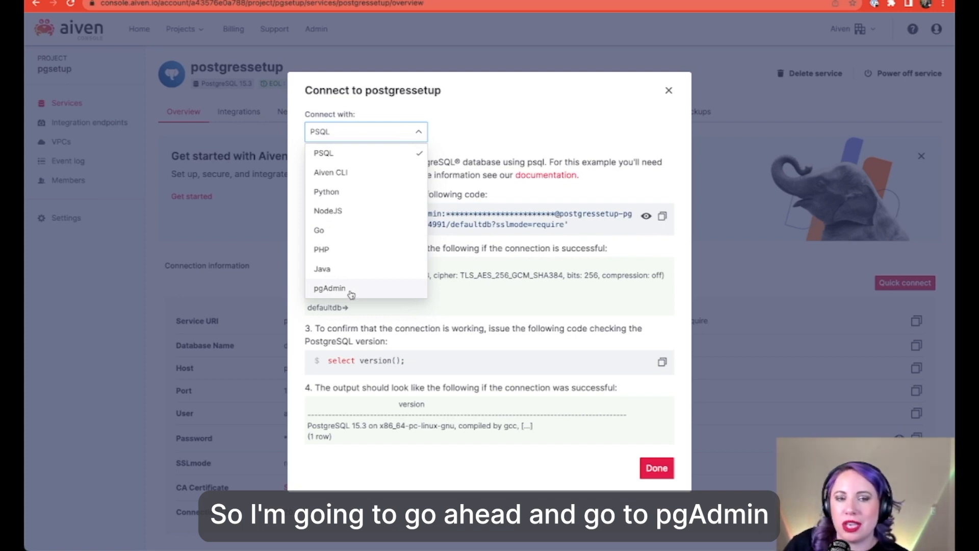
click(329, 287)
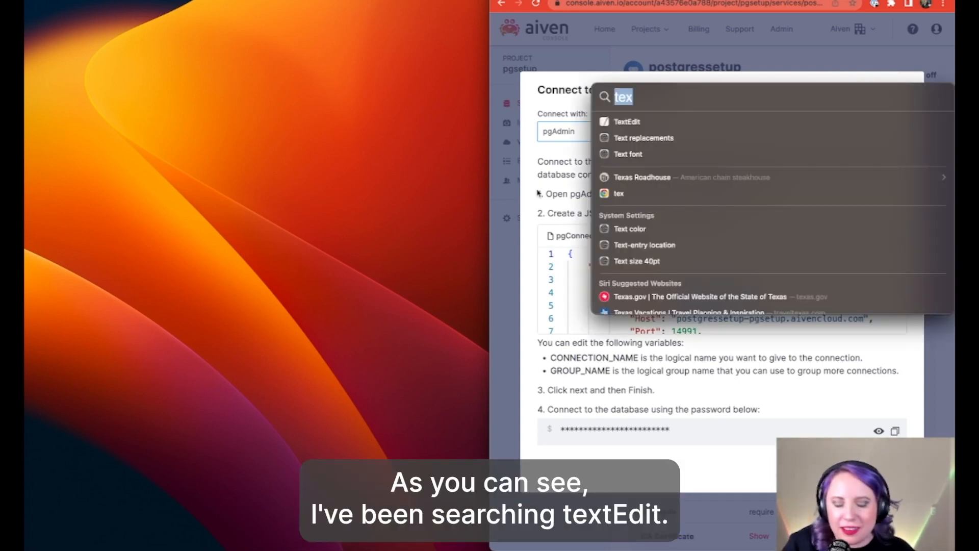
Launch TextEdit and copy the pgConnect.JSON server configuration from Quick connect.
click(626, 121)
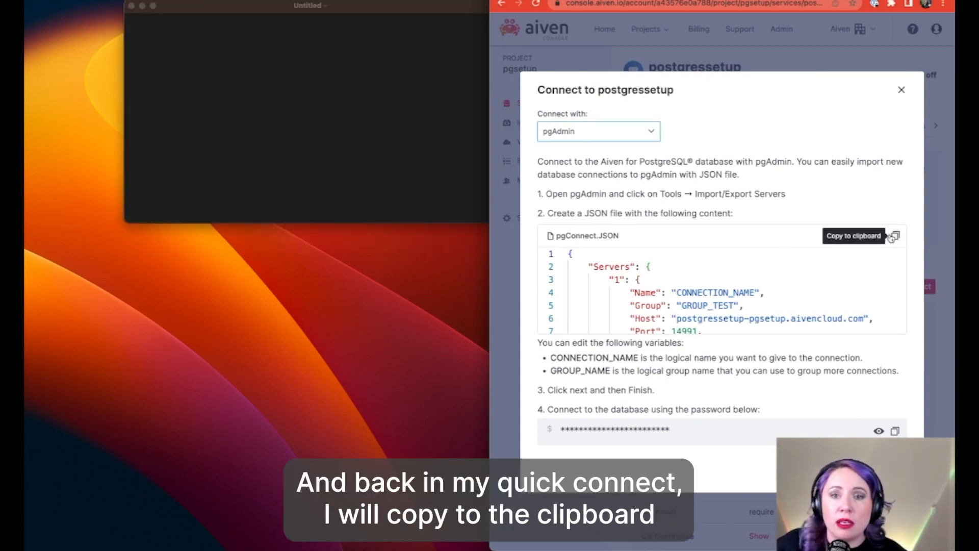
click(894, 236)
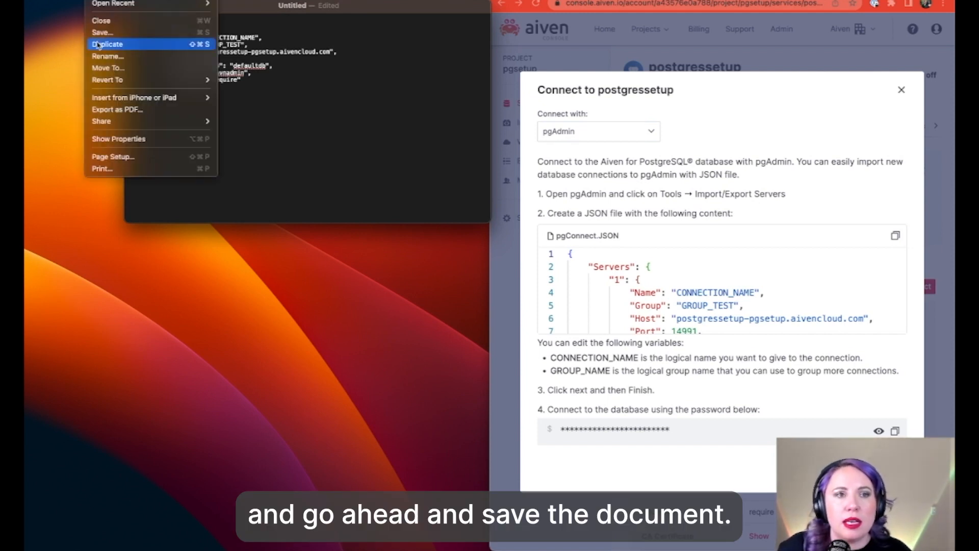
Save the TextEdit document as pgConnect.JSON.
click(101, 32)
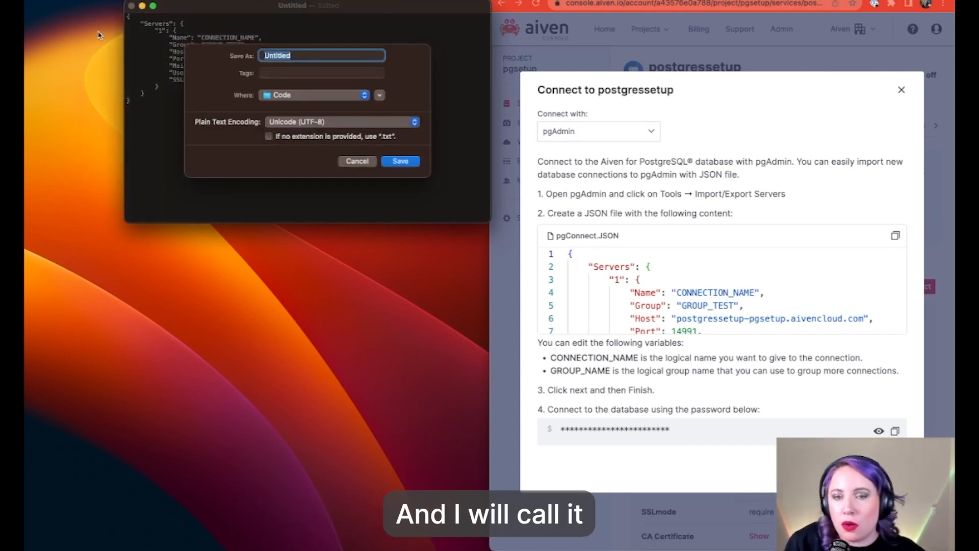
text(p)
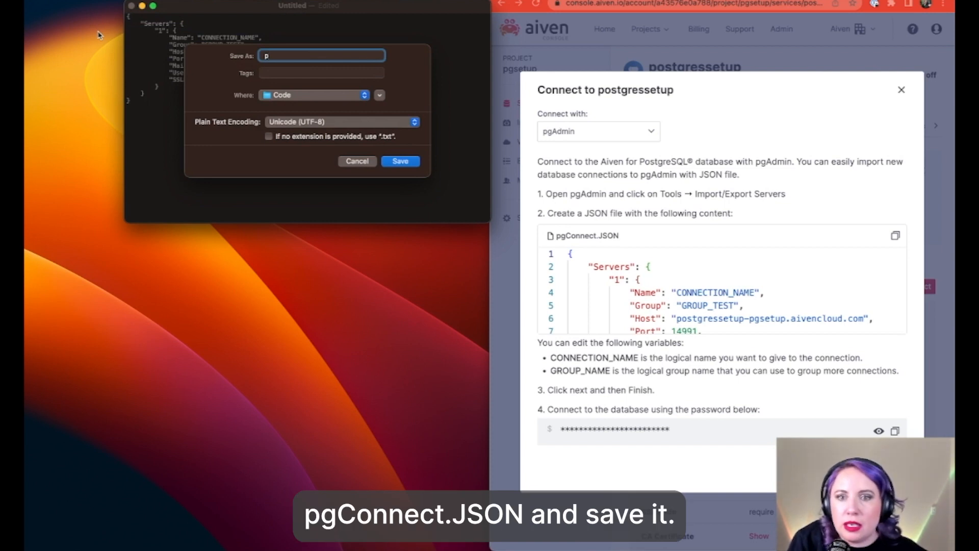
text(gConnect)
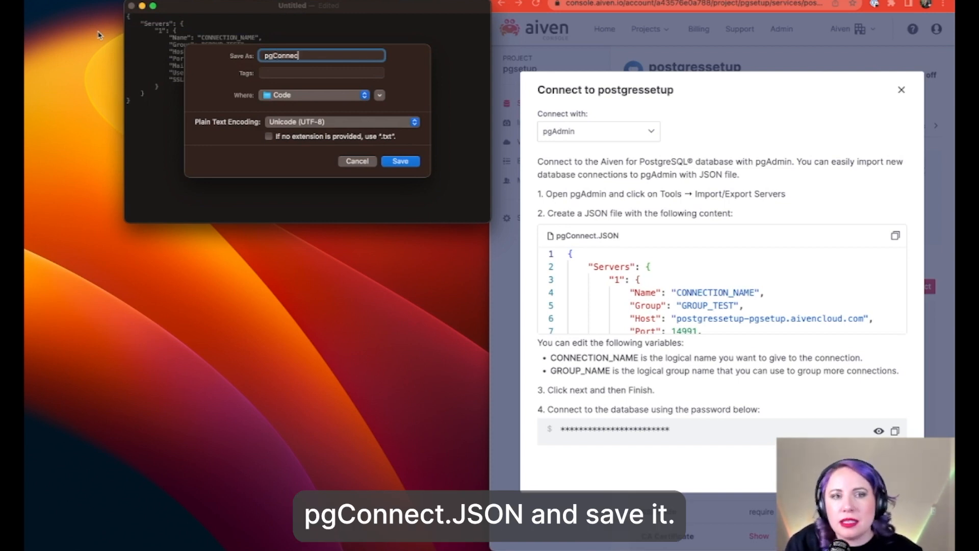
text(.JSON)
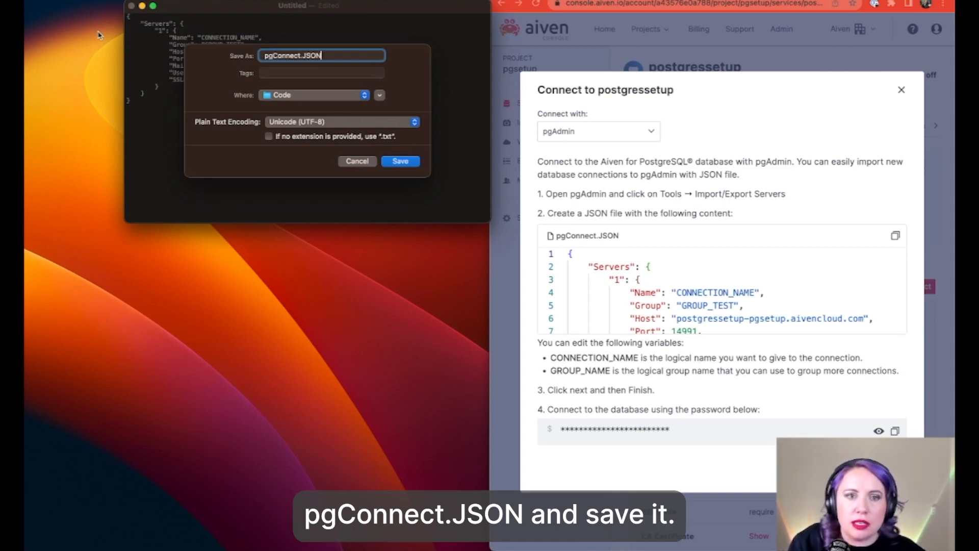
click(399, 161)
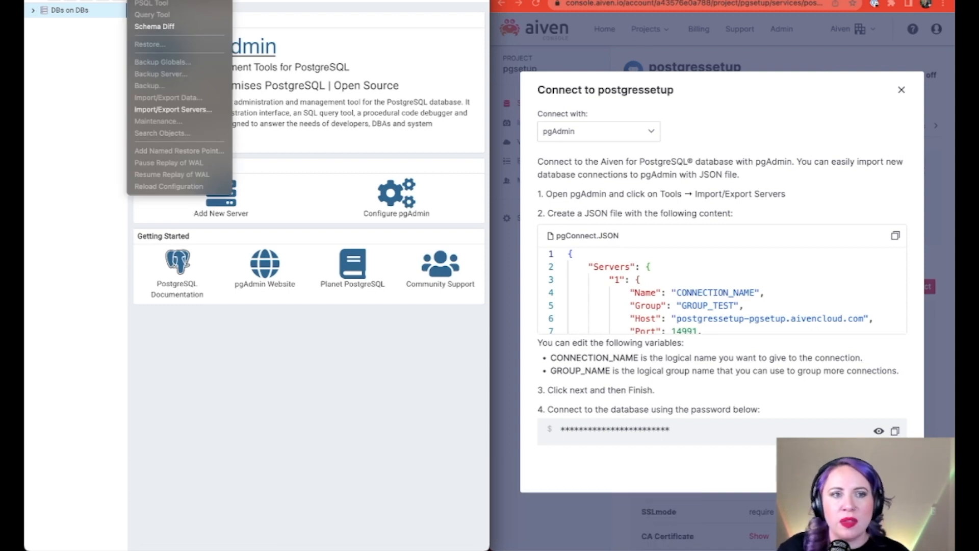
mouse_move(174, 110)
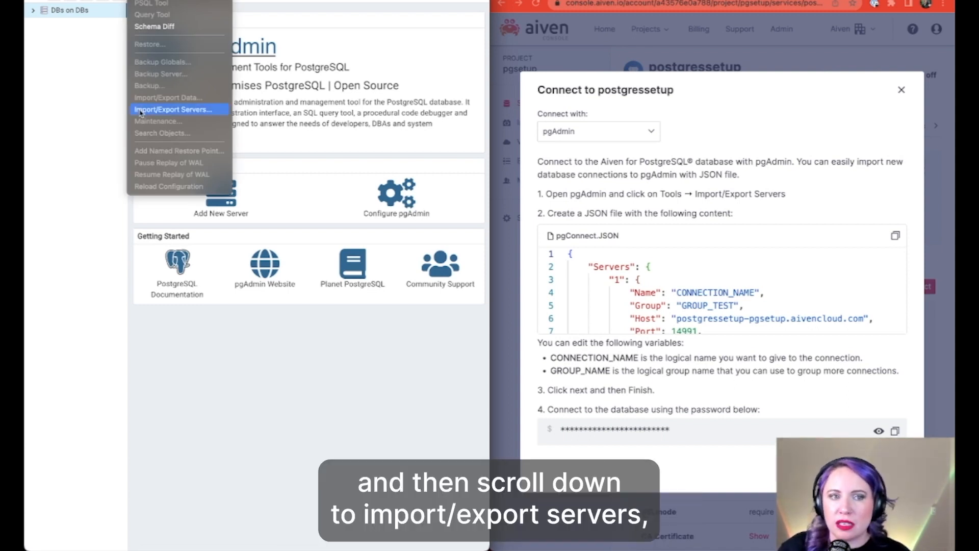
Load pgConnect.JSON into the Import/Export Servers wizard and proceed to server selection.
click(174, 110)
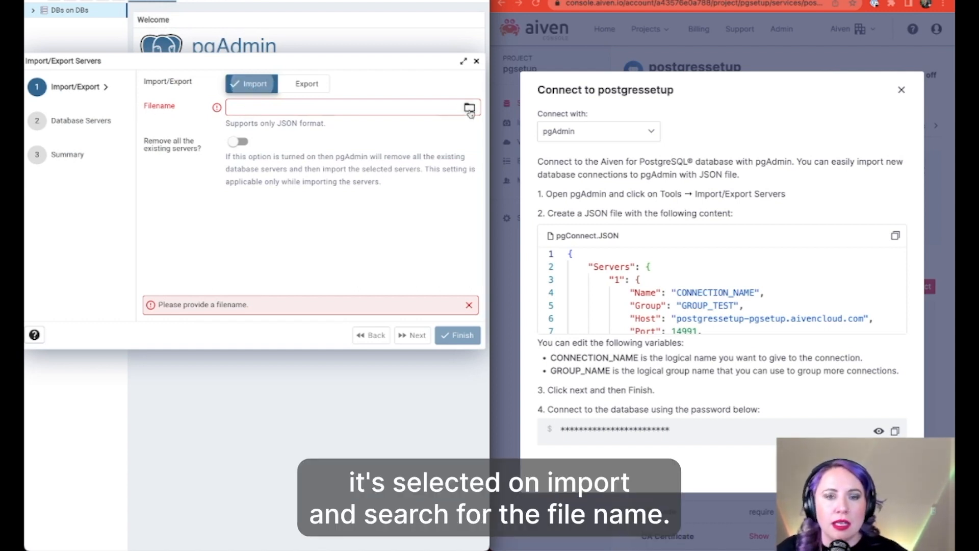
click(469, 107)
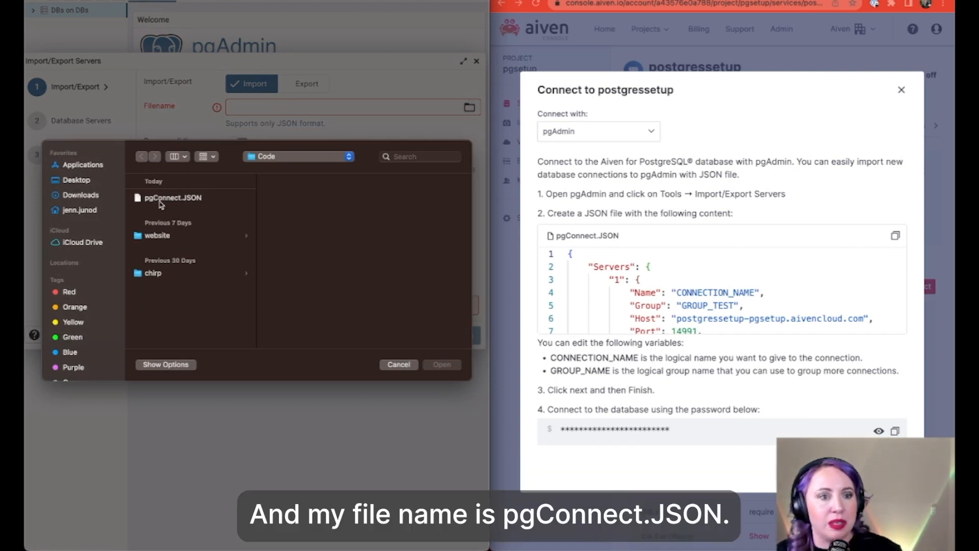
click(173, 197)
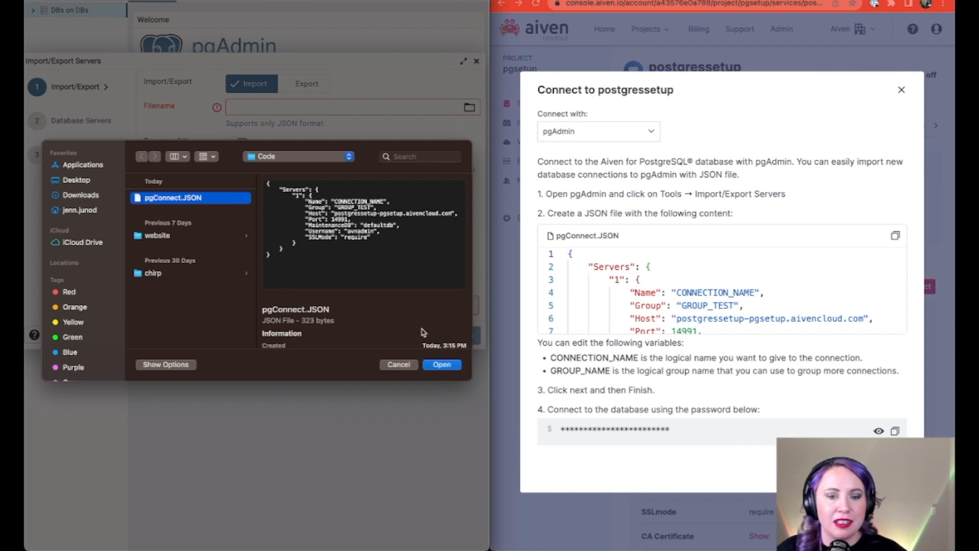
click(442, 364)
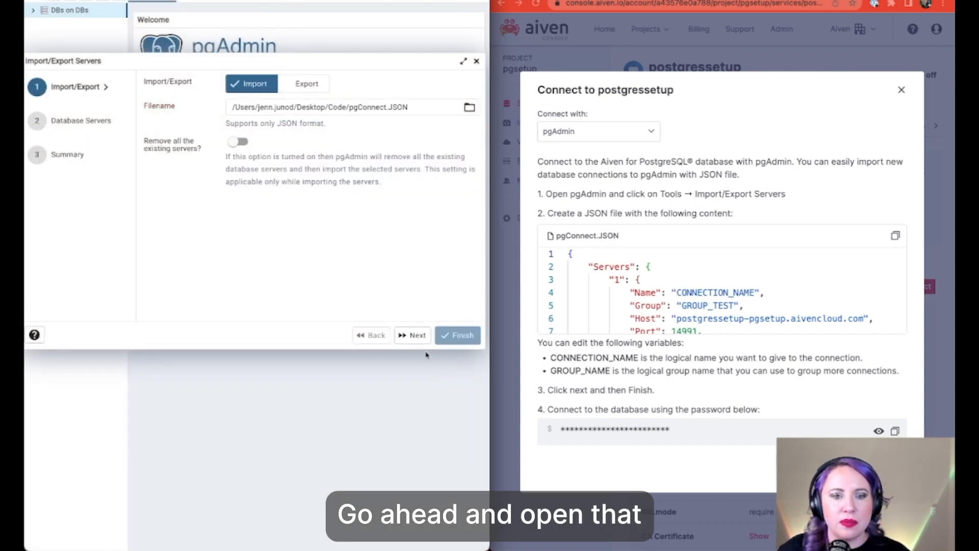
click(412, 336)
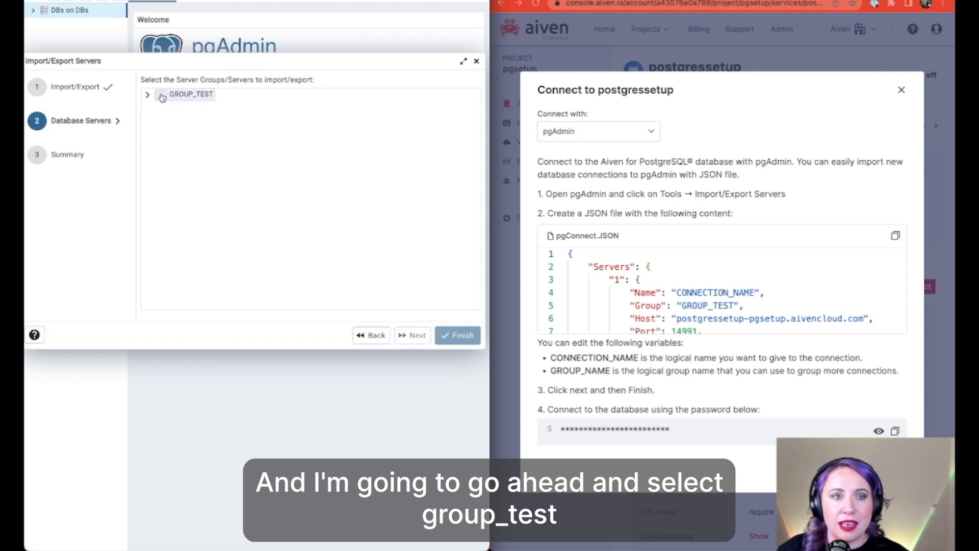
Import the GROUP_TEST server group and acknowledge the success message.
click(411, 335)
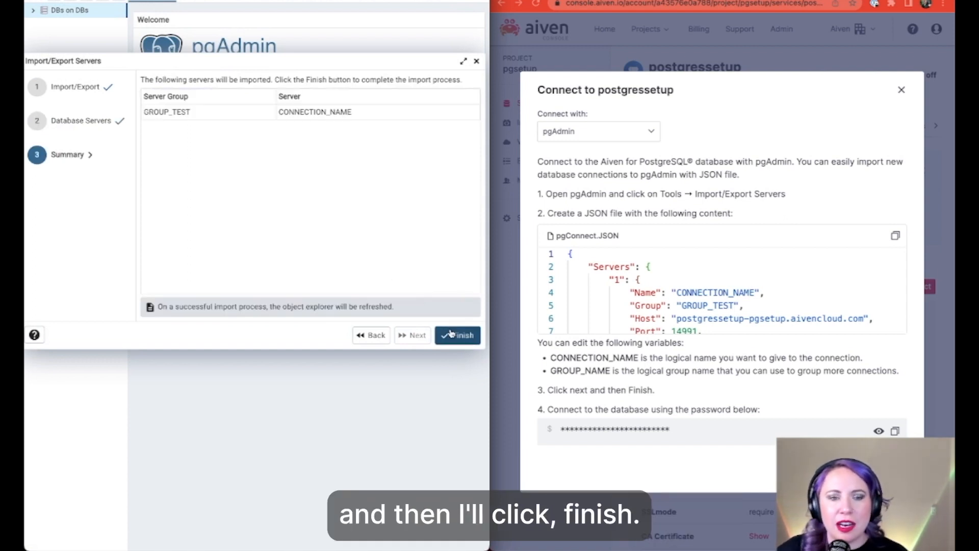
click(456, 335)
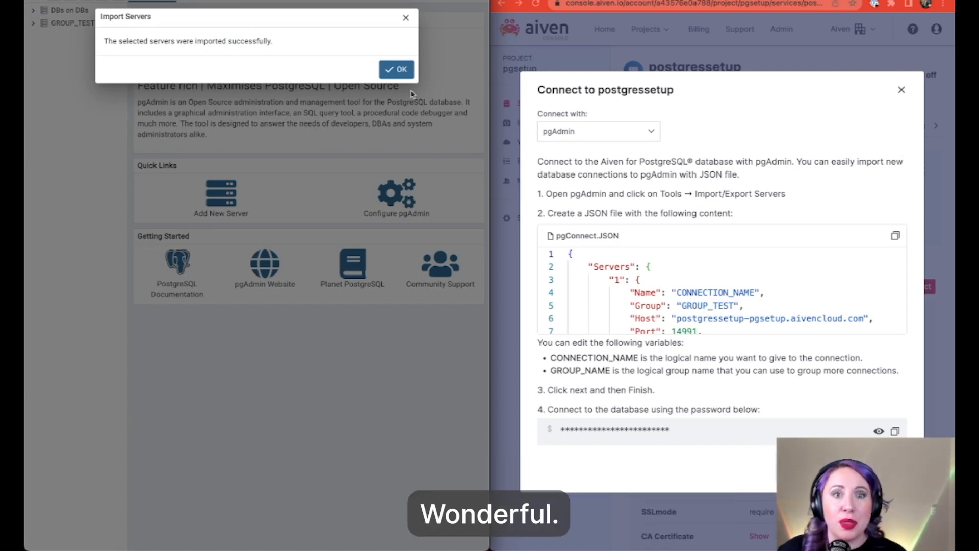
click(396, 69)
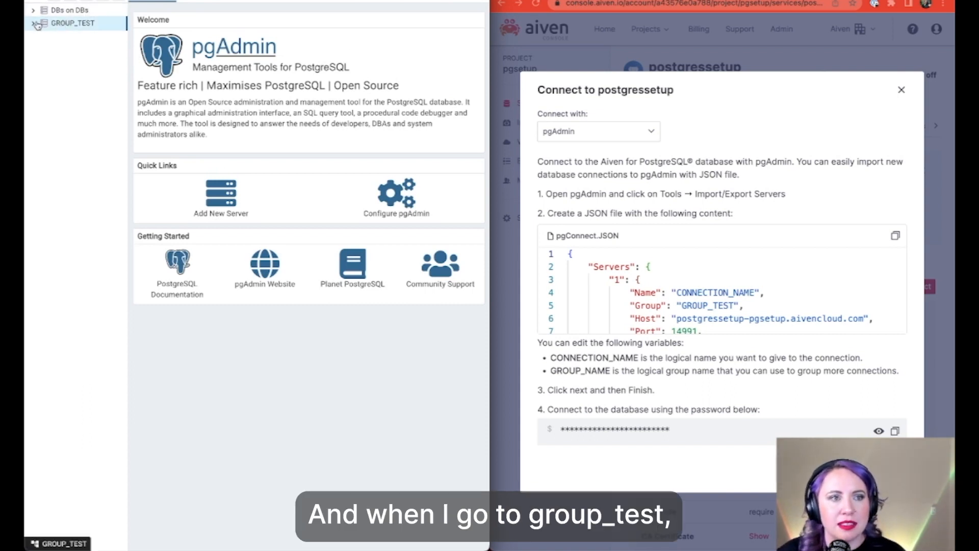
Connect to CONNECTION_NAME under GROUP_TEST with the pasted password saved, showing its dashboard.
click(72, 23)
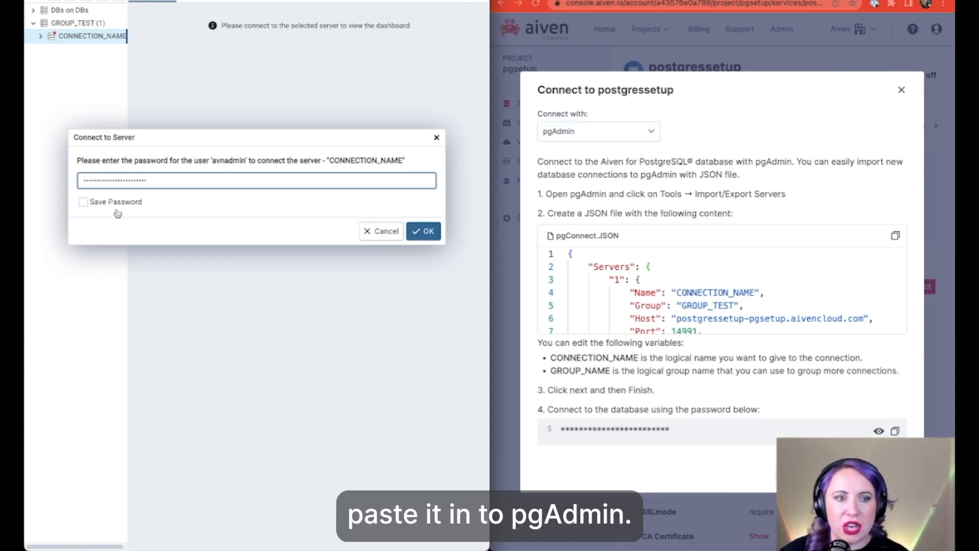
click(82, 202)
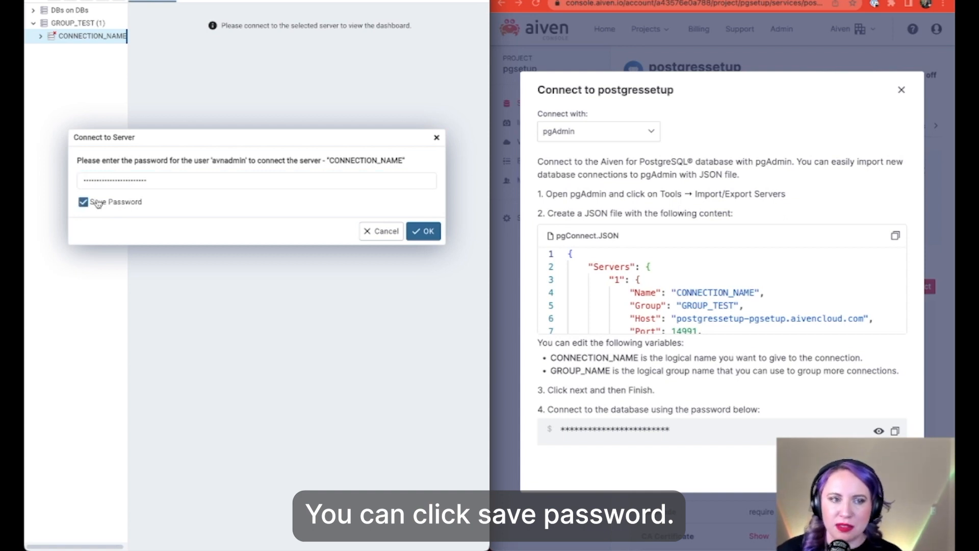
click(422, 230)
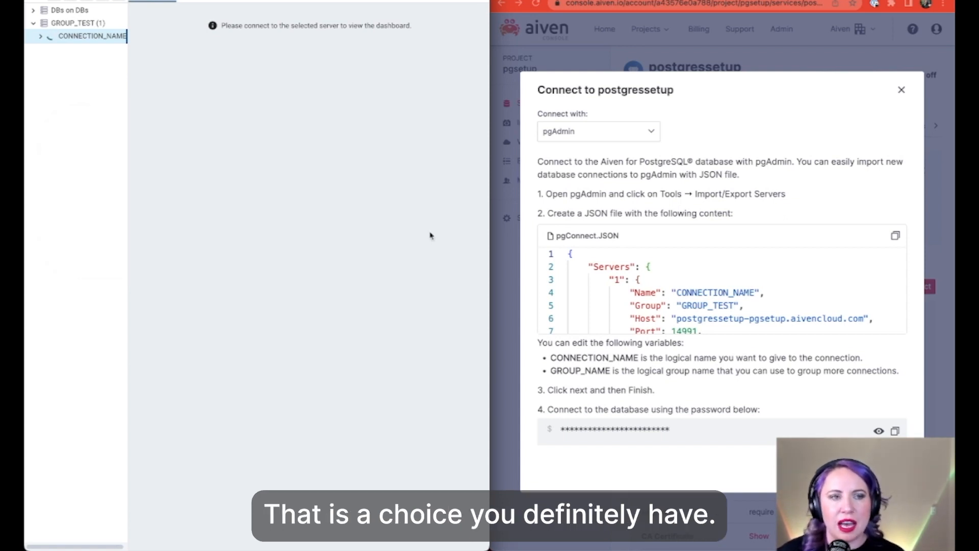
click(94, 36)
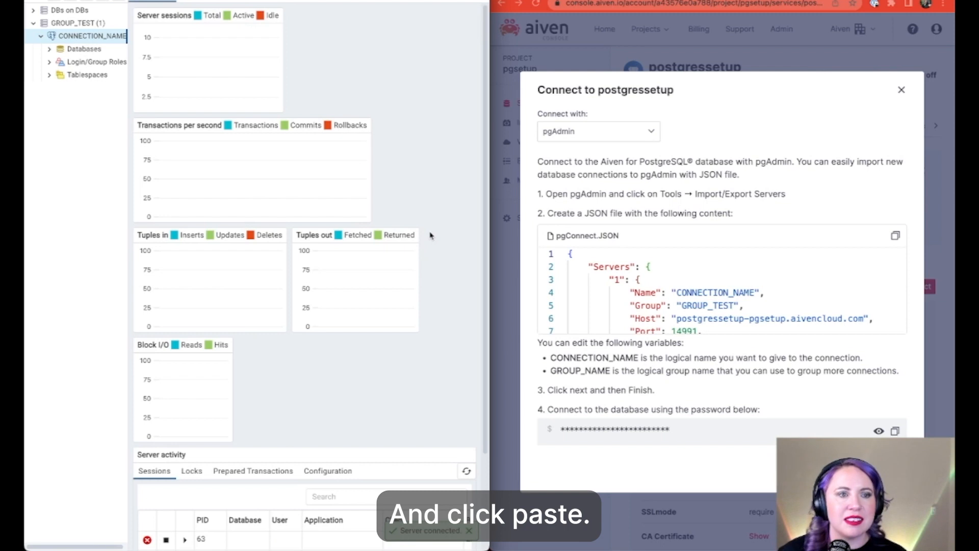